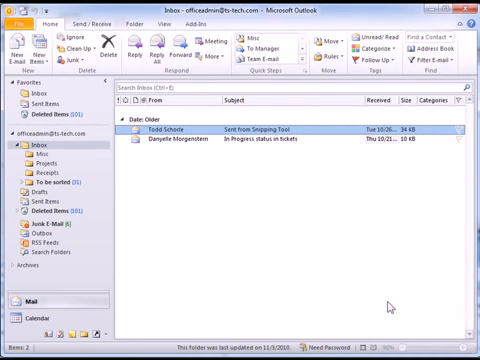
pyautogui.moveTo(70, 320)
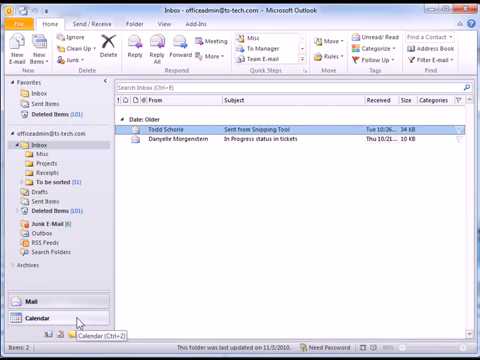
# Step: Switch from the inbox to the Calendar, showing January 18, 2011
pyautogui.click(32, 322)
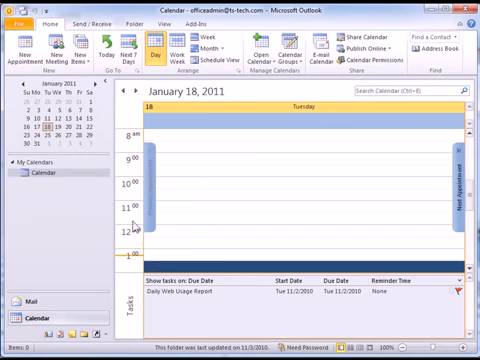
# Step: Start a sharing invitation for the Office Admin calendar with Share Calendar
pyautogui.click(353, 42)
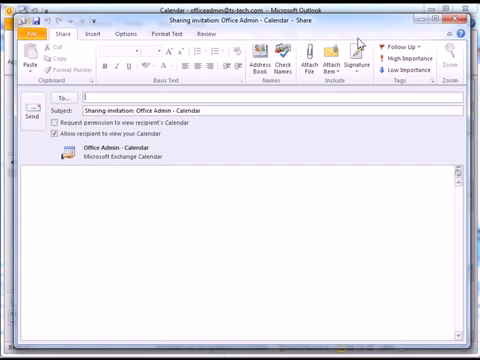
pyautogui.moveTo(355, 38)
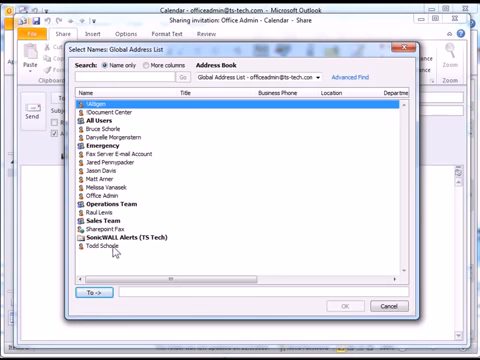
pyautogui.click(110, 252)
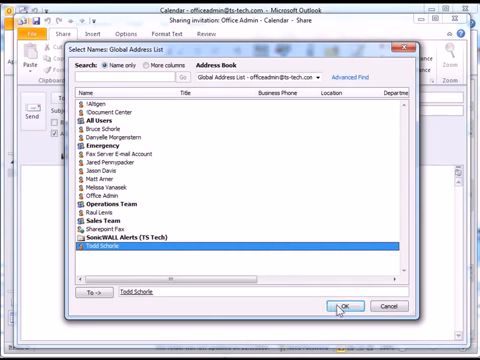
pyautogui.click(346, 306)
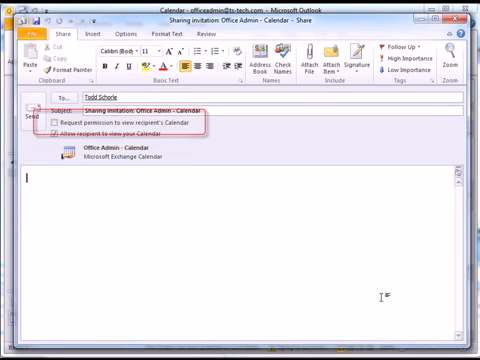
pyautogui.click(57, 131)
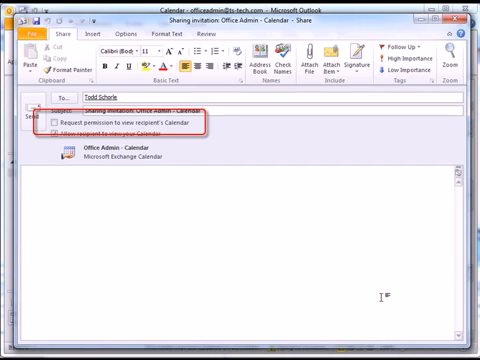
pyautogui.click(55, 134)
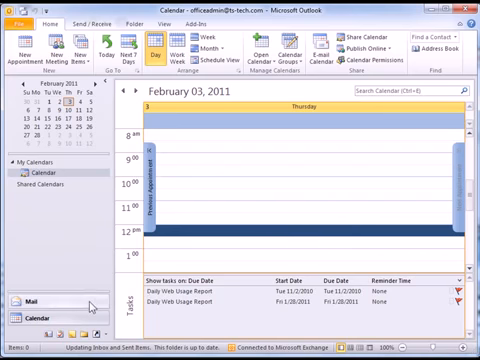
# Step: Return to Mail to reach the received Office Admin sharing invitation
pyautogui.click(20, 307)
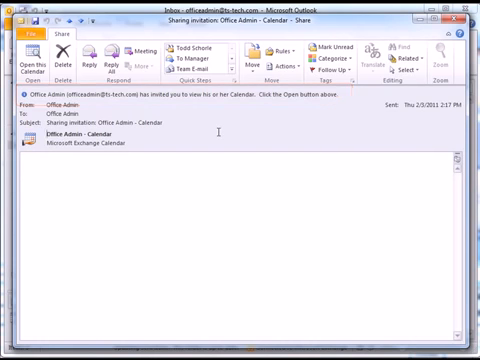
pyautogui.moveTo(95, 92)
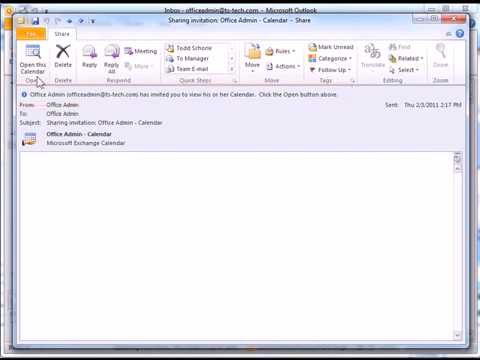
# Step: Open the shared Office Admin calendar beside your own calendar
pyautogui.click(26, 58)
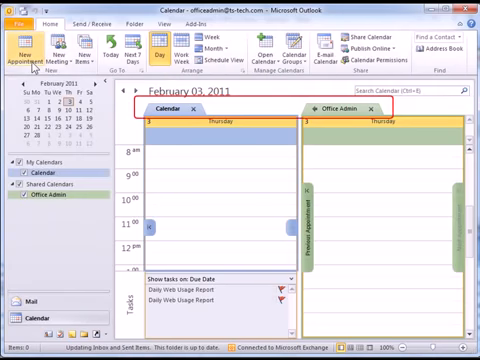
pyautogui.moveTo(24, 52)
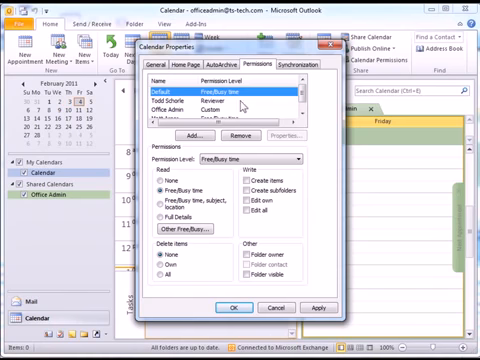
pyautogui.click(175, 105)
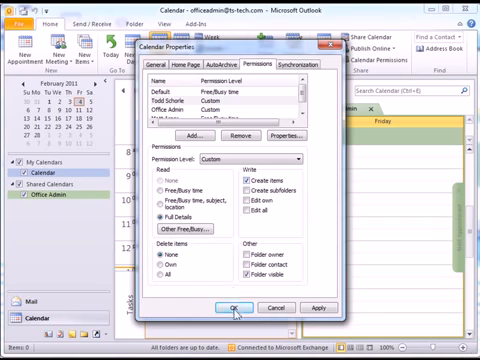
pyautogui.click(234, 307)
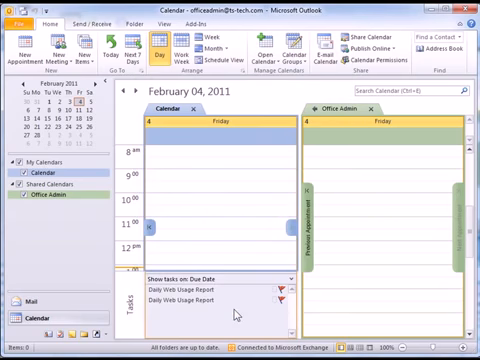